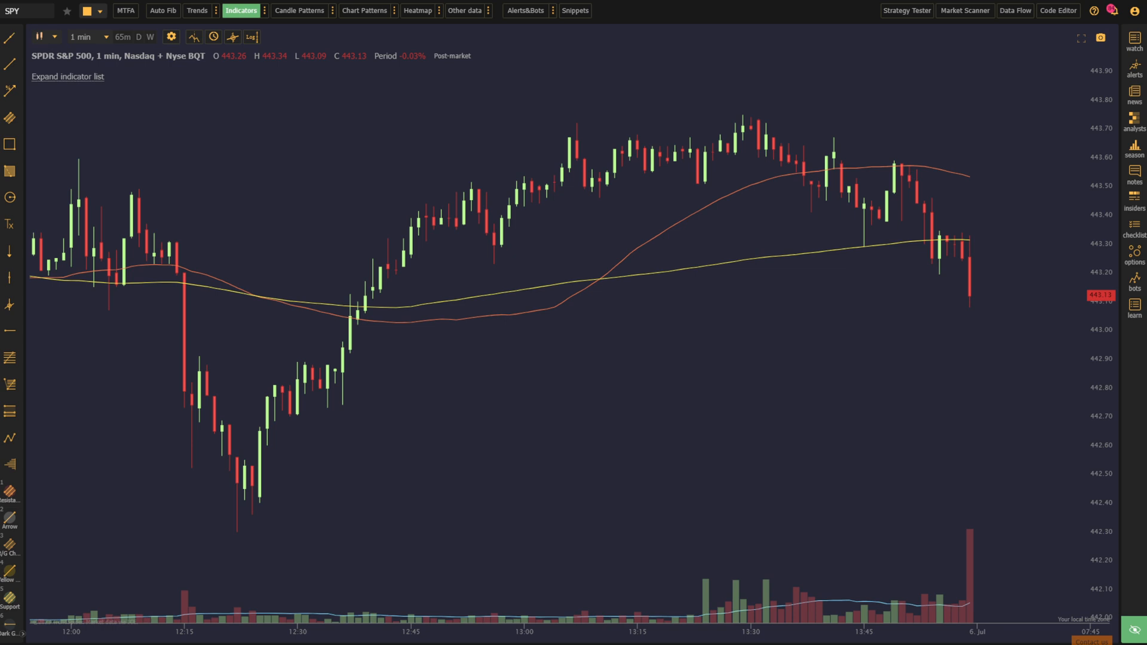
pyautogui.moveTo(930, 286)
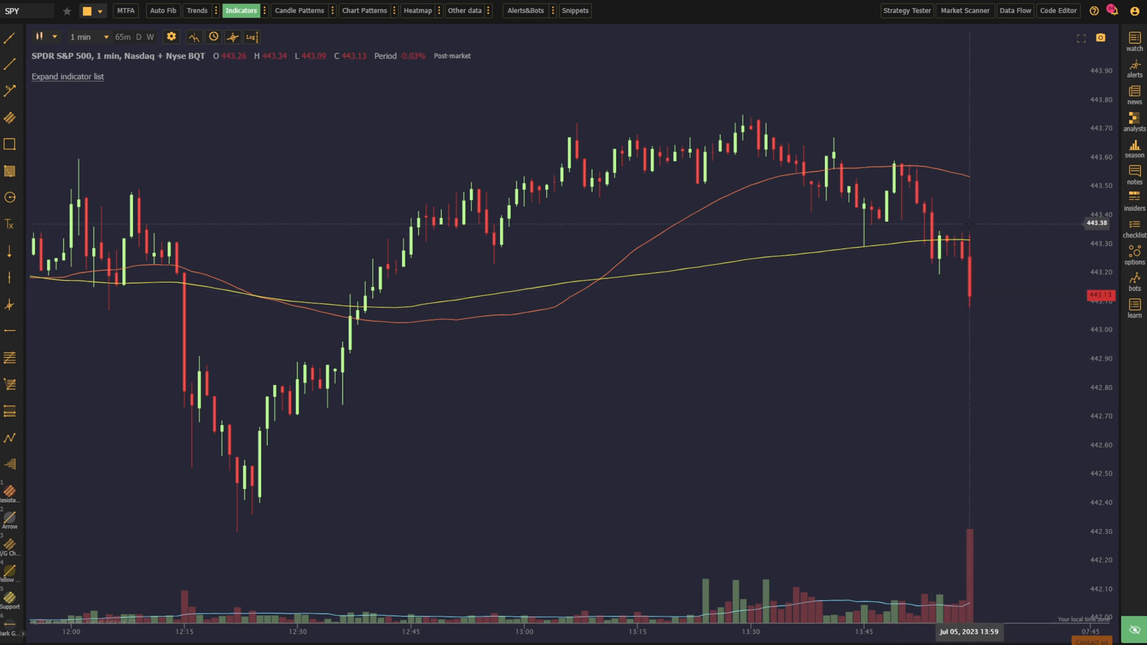
# Bring up the Market Scanner with an empty scan running through the Dow Jones 30
pyautogui.click(964, 11)
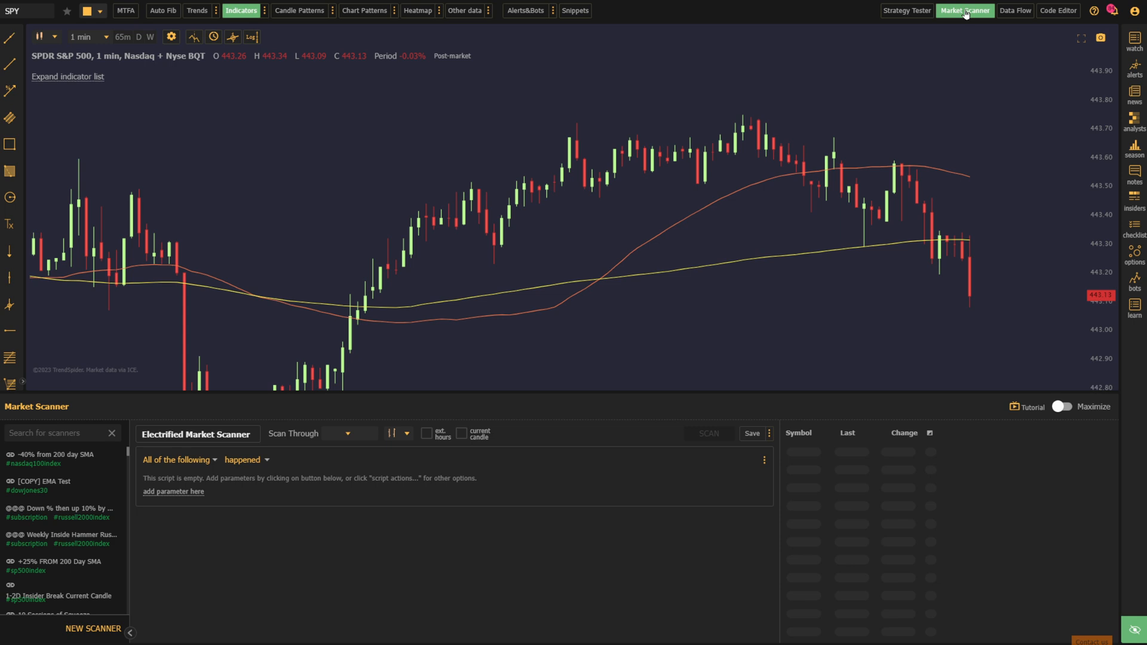
pyautogui.click(333, 432)
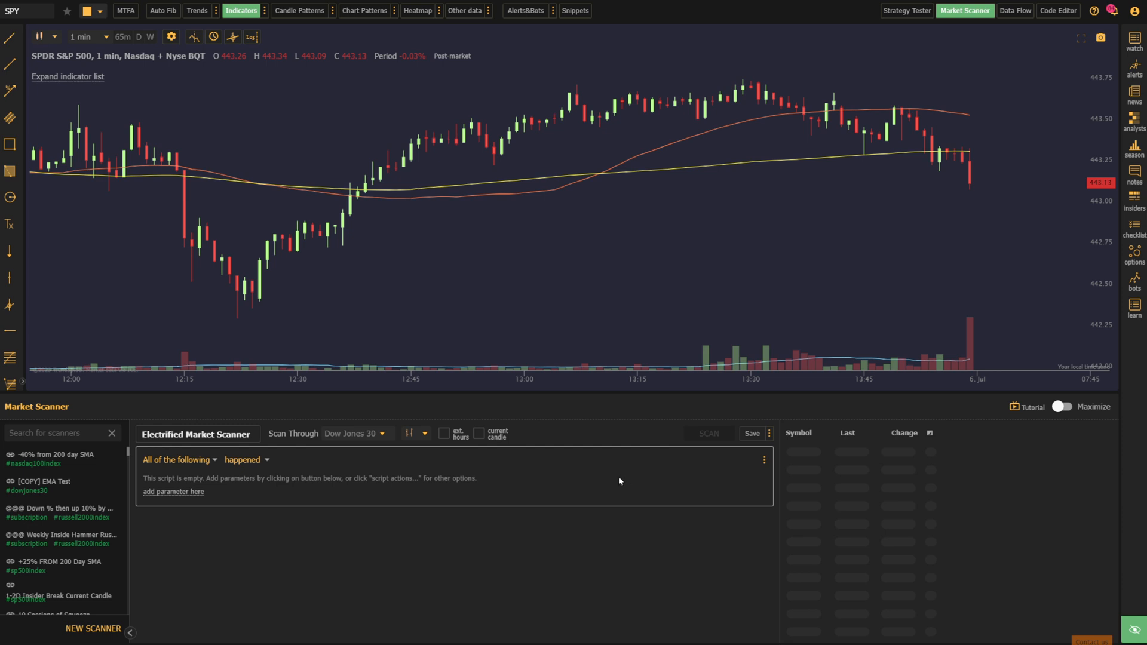
pyautogui.moveTo(237, 471)
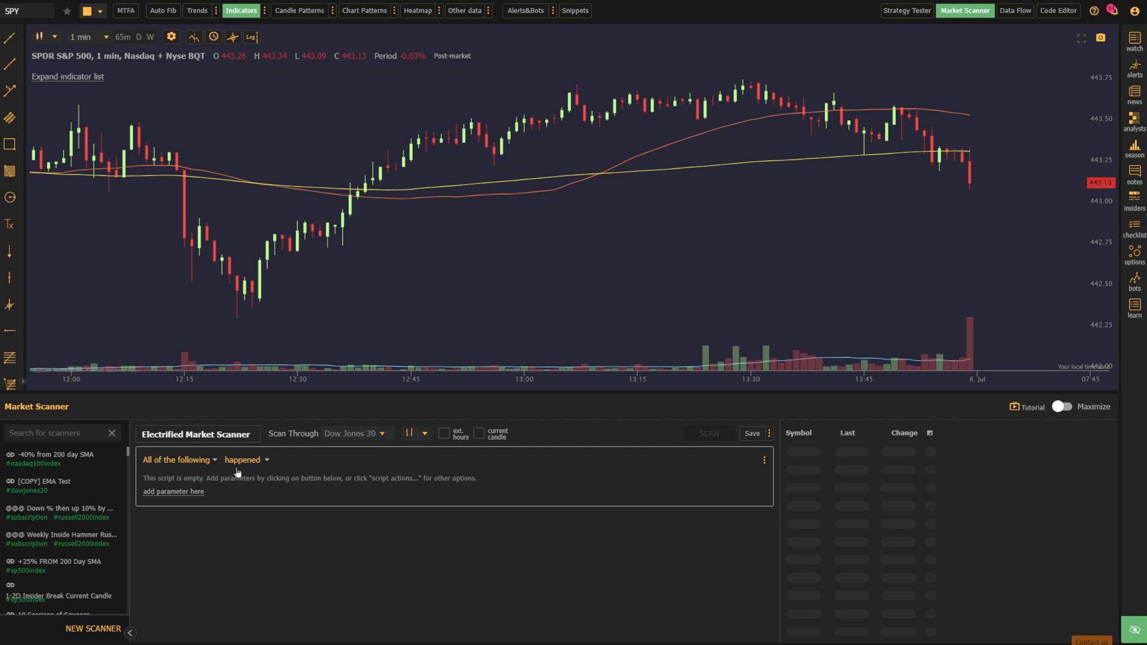
pyautogui.moveTo(239, 466)
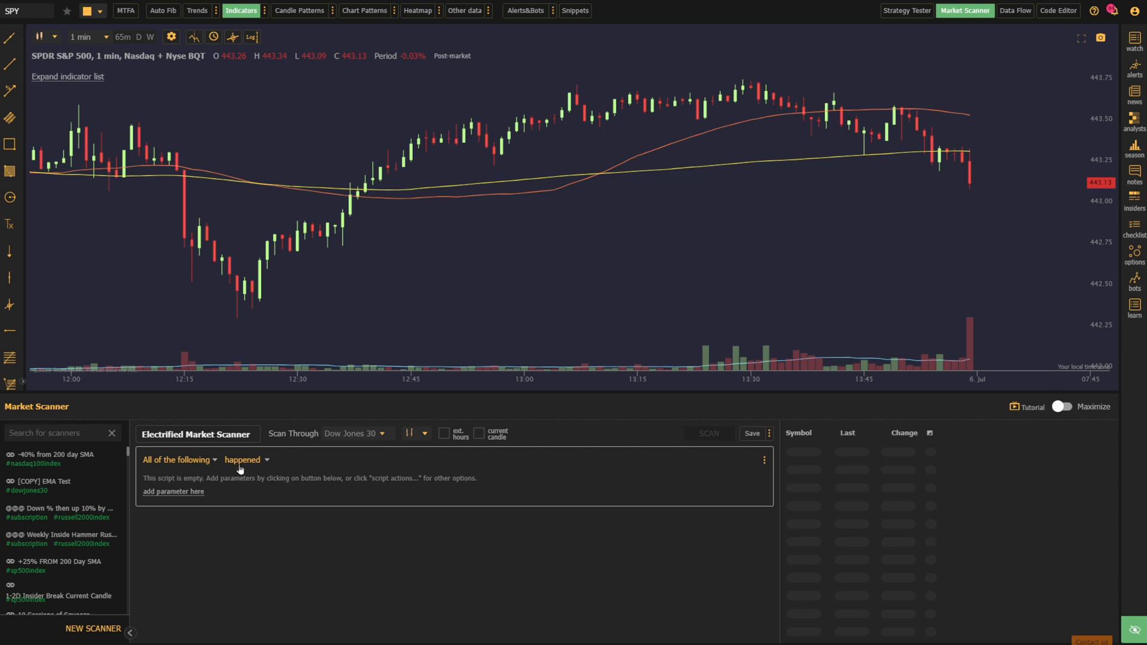
pyautogui.click(245, 459)
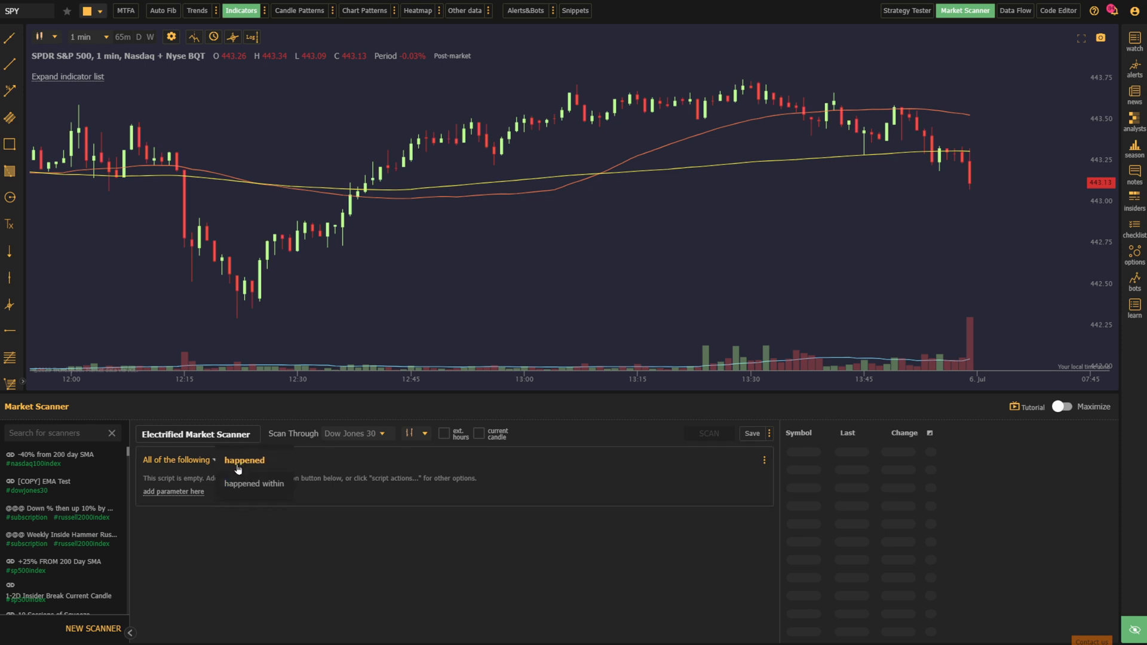
pyautogui.moveTo(246, 497)
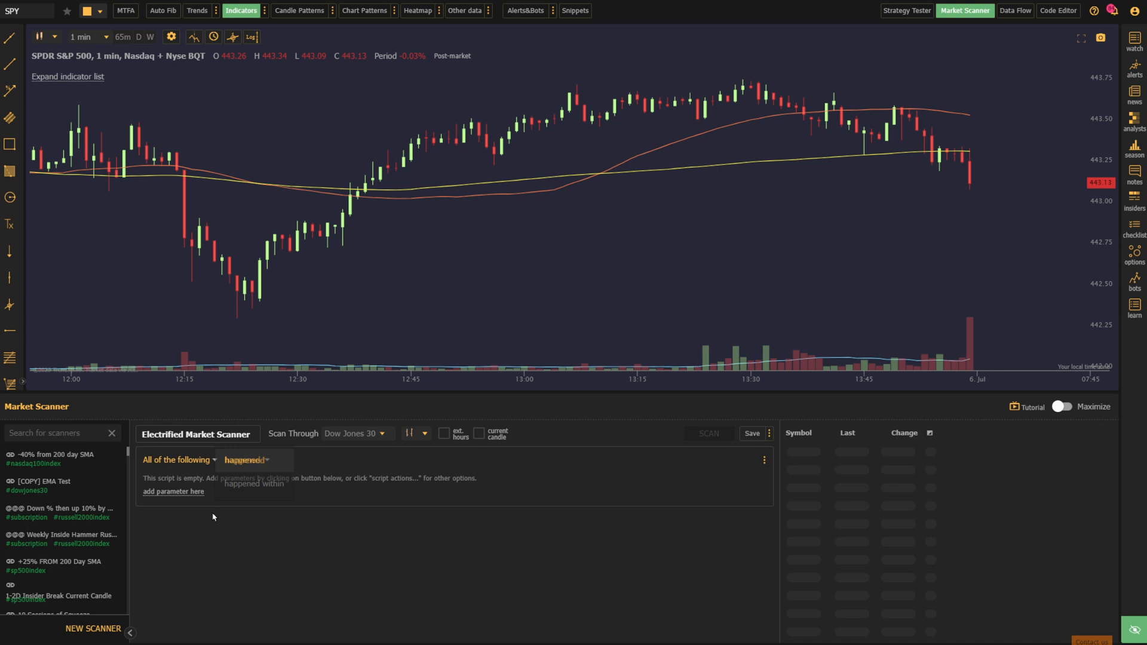
# Load the 8/21 EMA Cross (W) scan via 'ma c' search and duplicate its crossover condition
pyautogui.write('ma c')
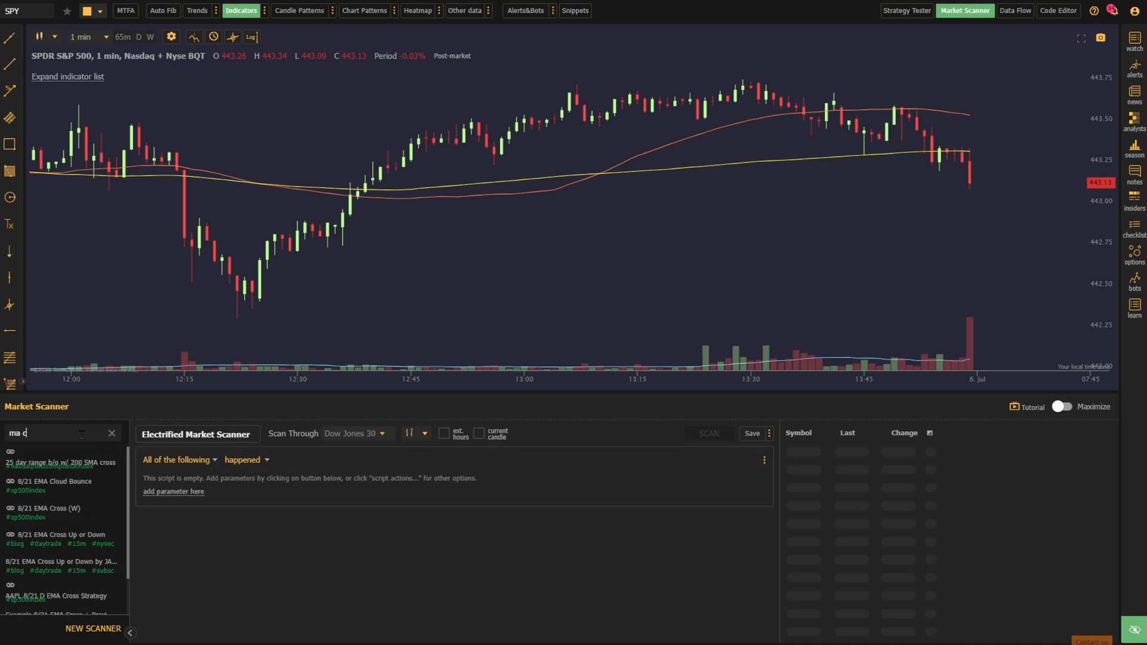
pyautogui.click(52, 484)
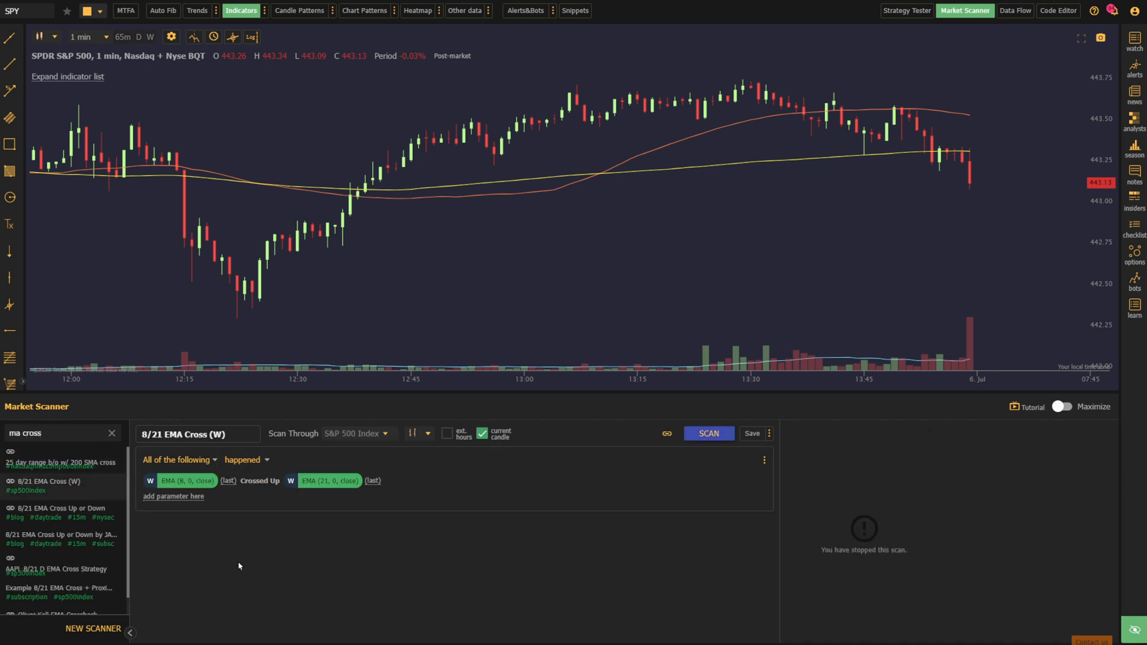
pyautogui.moveTo(481, 559)
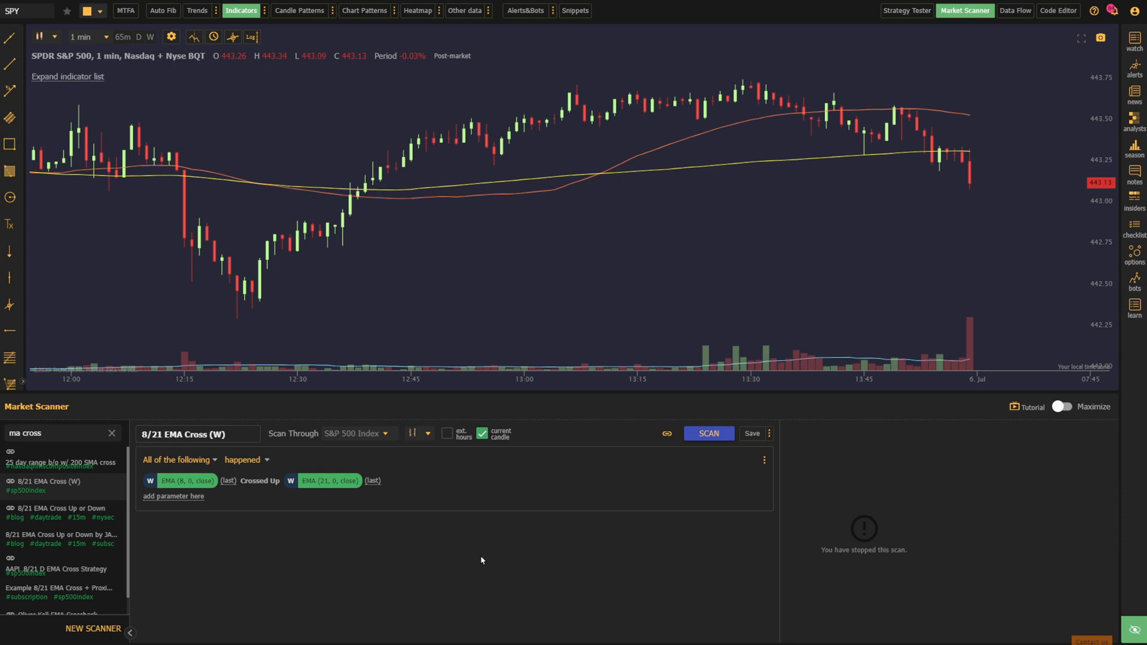
pyautogui.moveTo(736, 483)
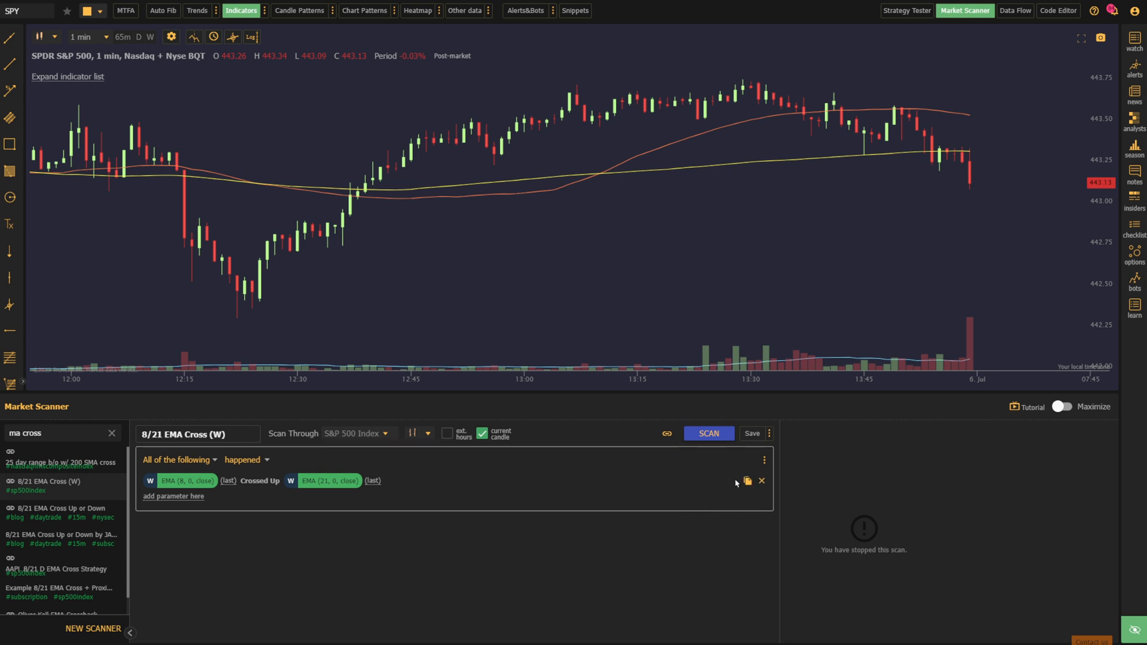
pyautogui.click(745, 480)
pyautogui.write('2')
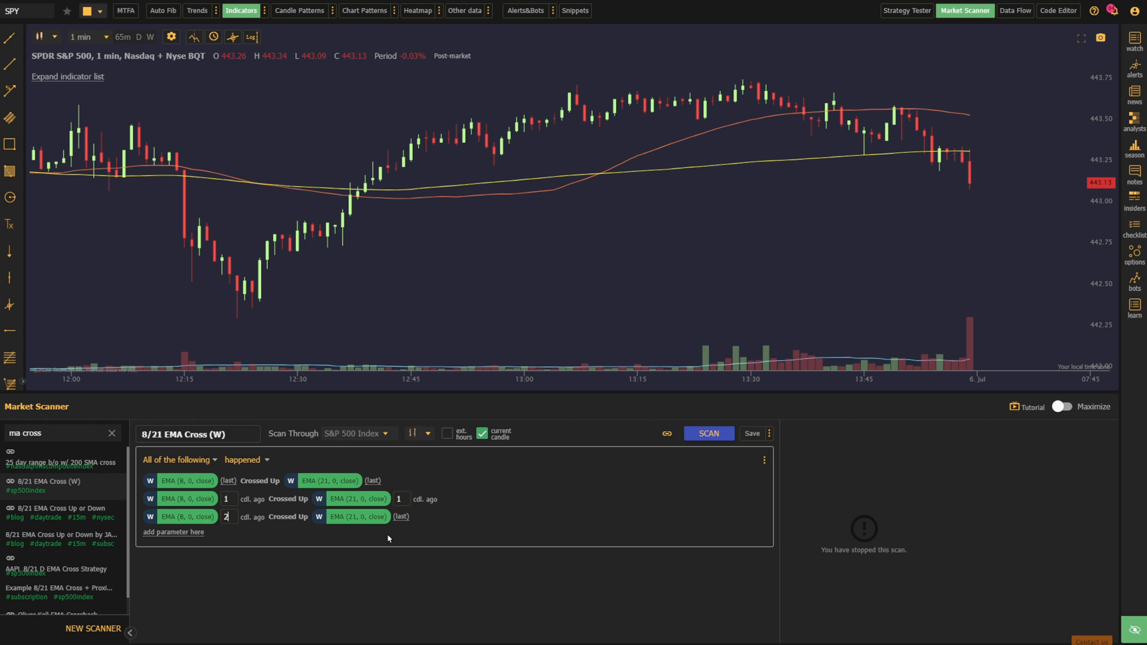
pyautogui.click(176, 458)
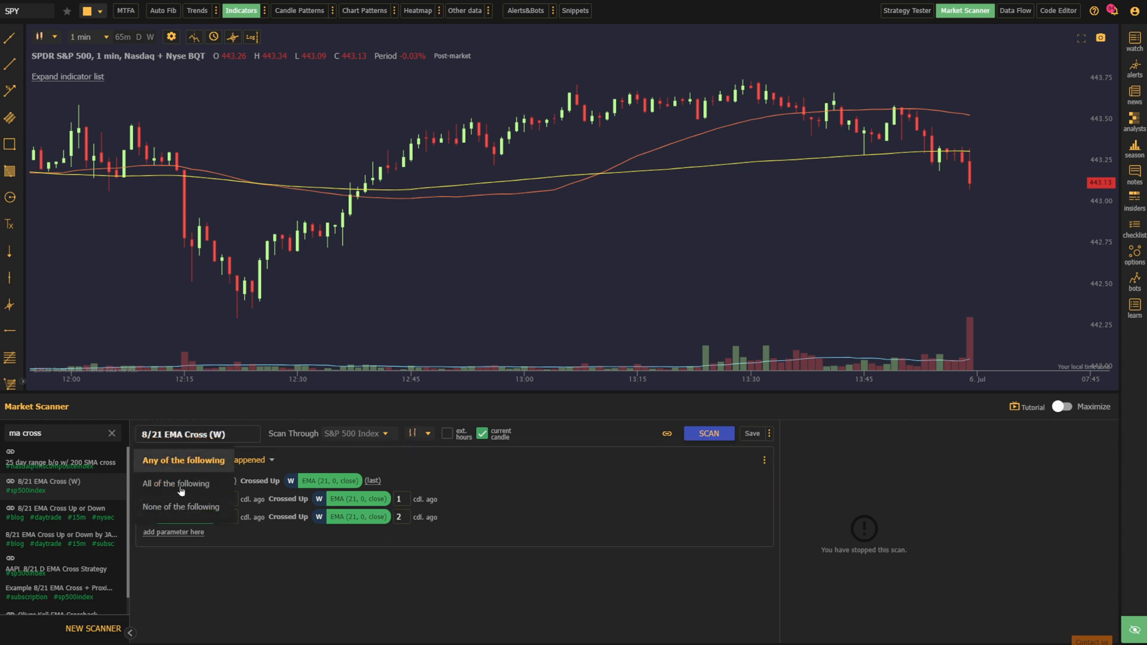
# Remove both copied conditions and require the crossover to have happened within 3 candles
pyautogui.click(175, 484)
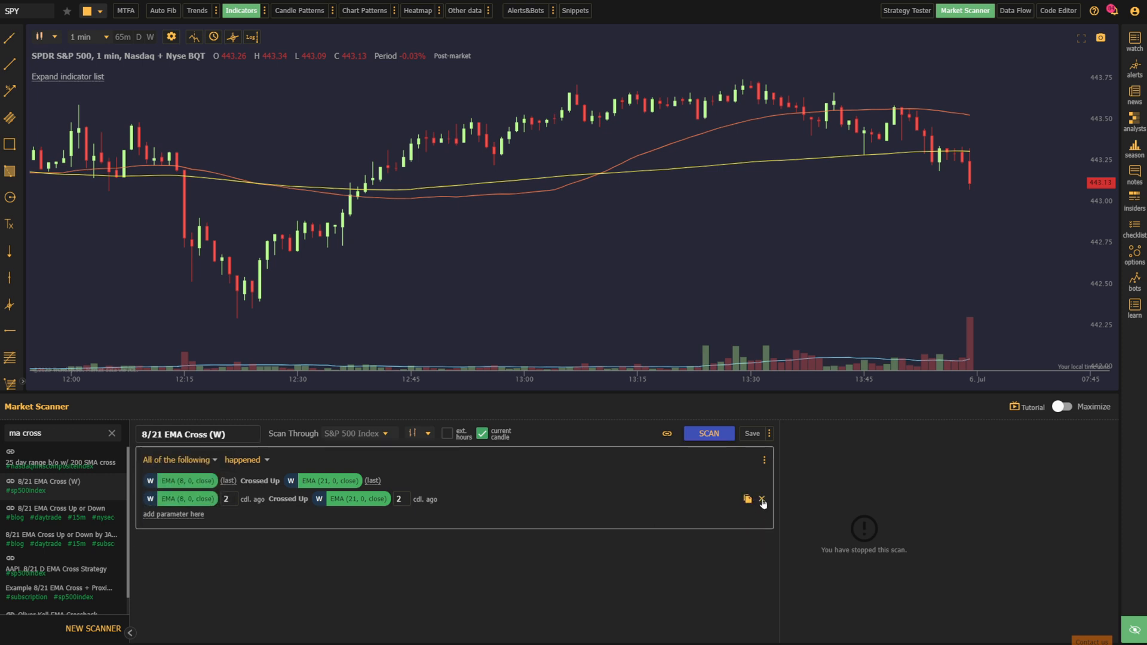
pyautogui.click(762, 499)
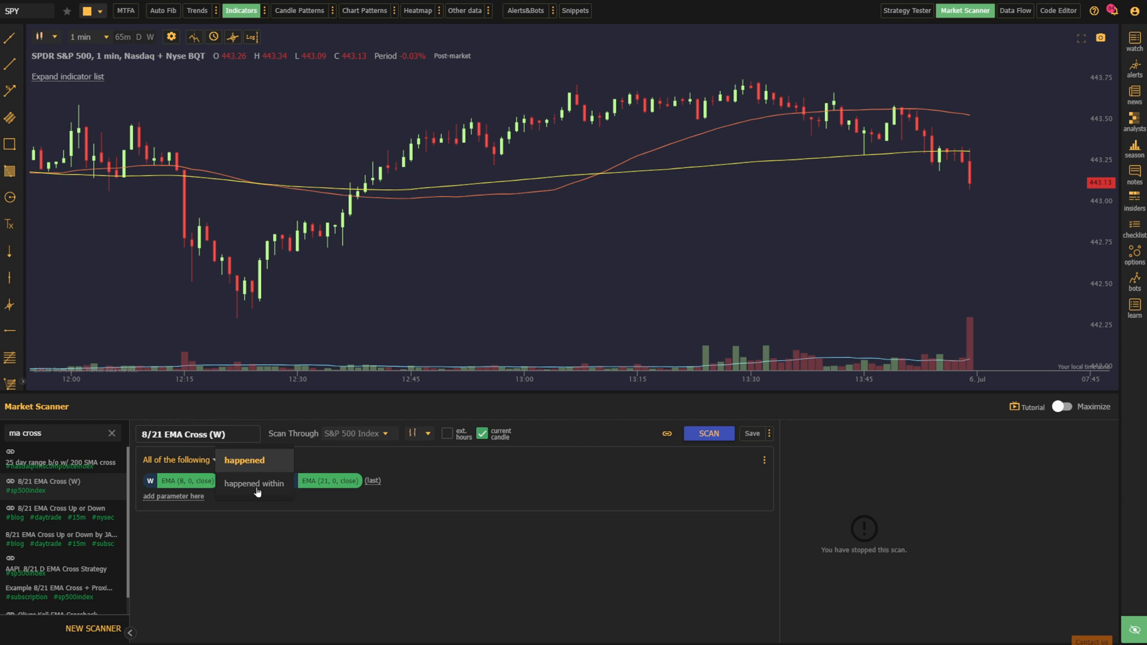
pyautogui.click(253, 483)
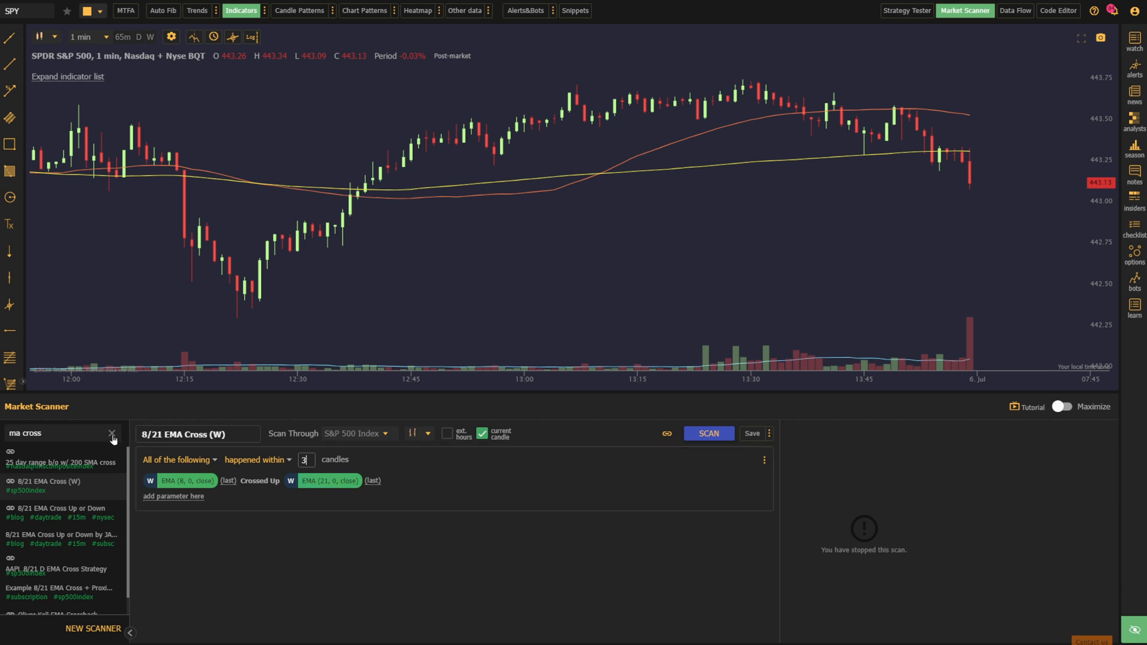
# Load the Windows (Multiple) scan via 'wind' search, discarding the unsaved EMA edits
pyautogui.click(112, 432)
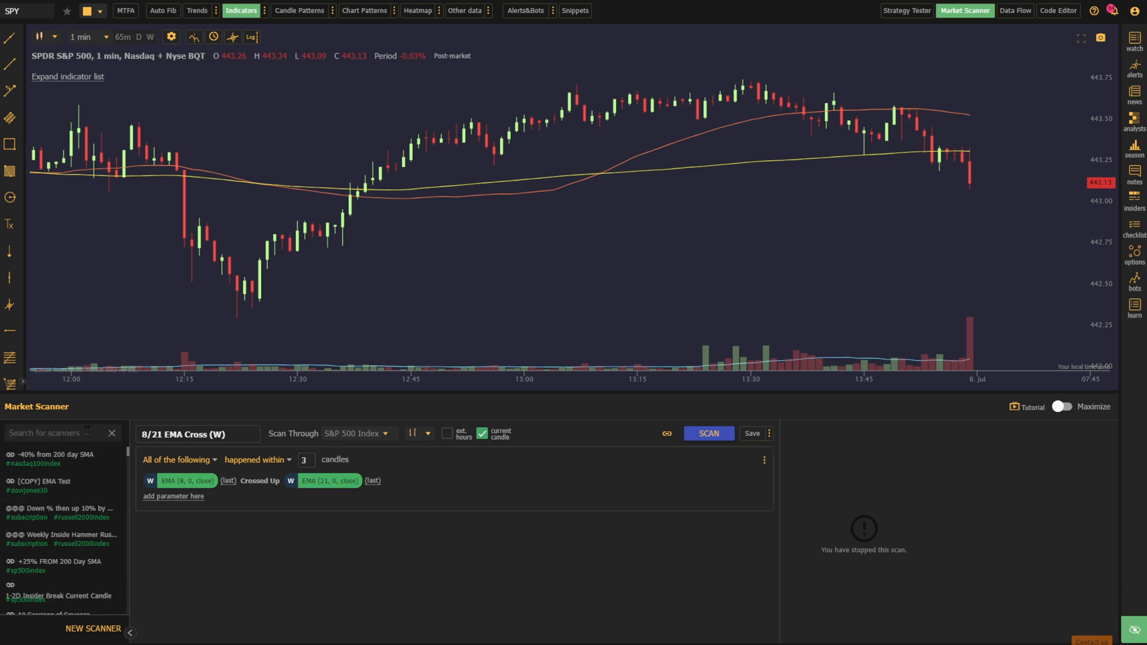
pyautogui.write('wind')
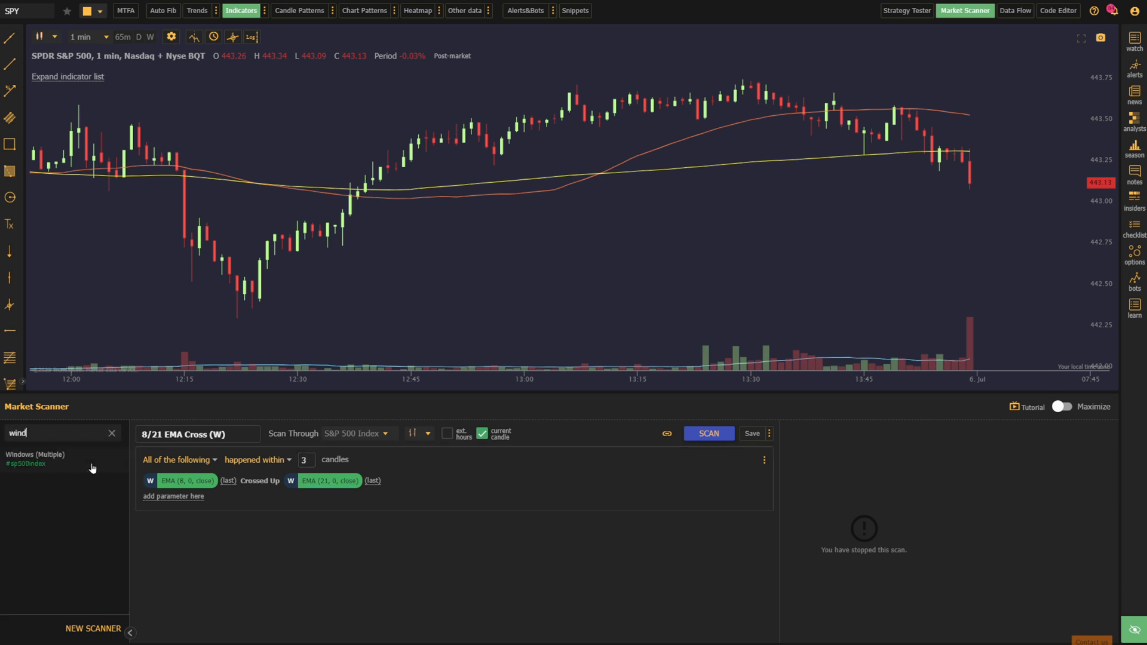
pyautogui.click(35, 458)
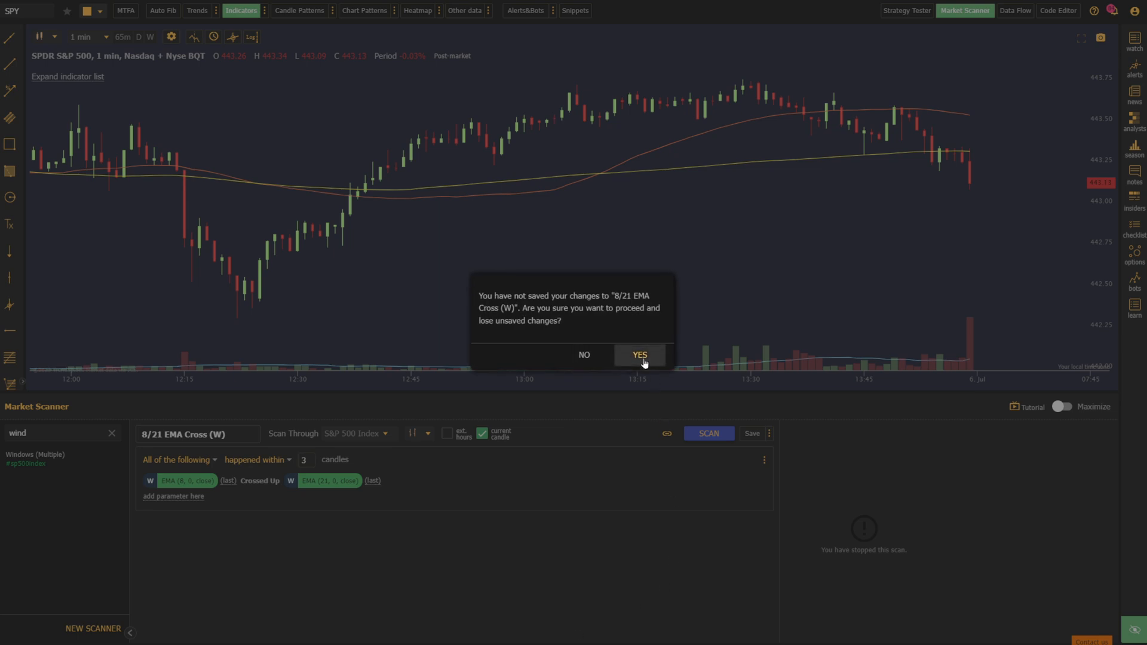
pyautogui.click(638, 355)
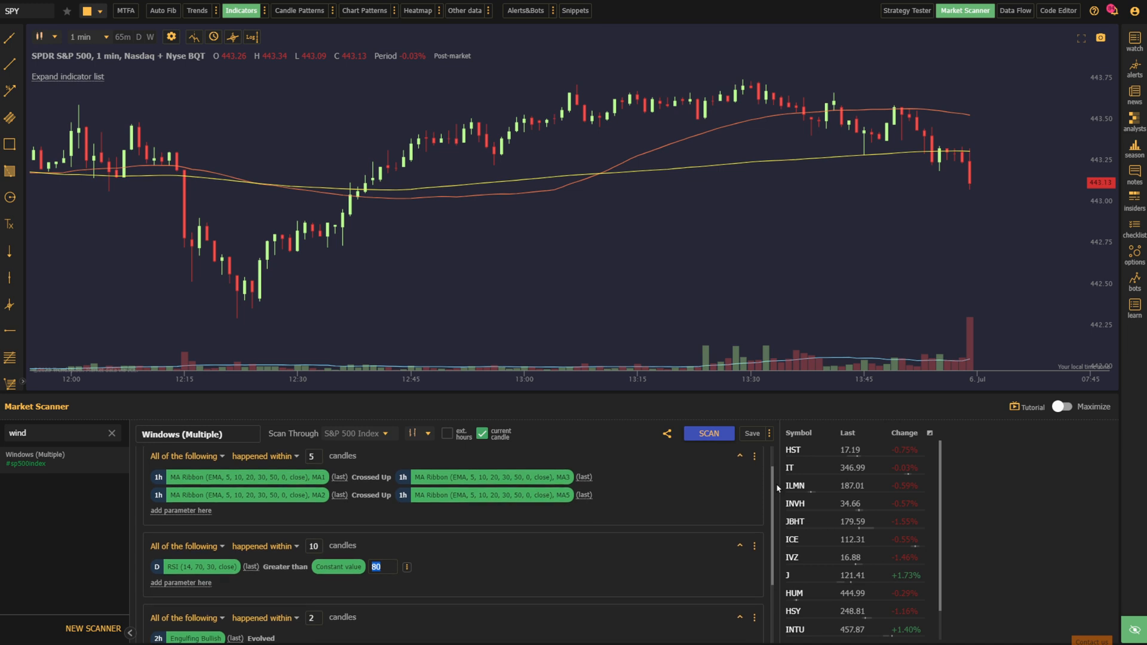
# Scroll through the RSI-above-80 and candlestick pattern groups, then start the Contact Us chat
pyautogui.scroll(-3)
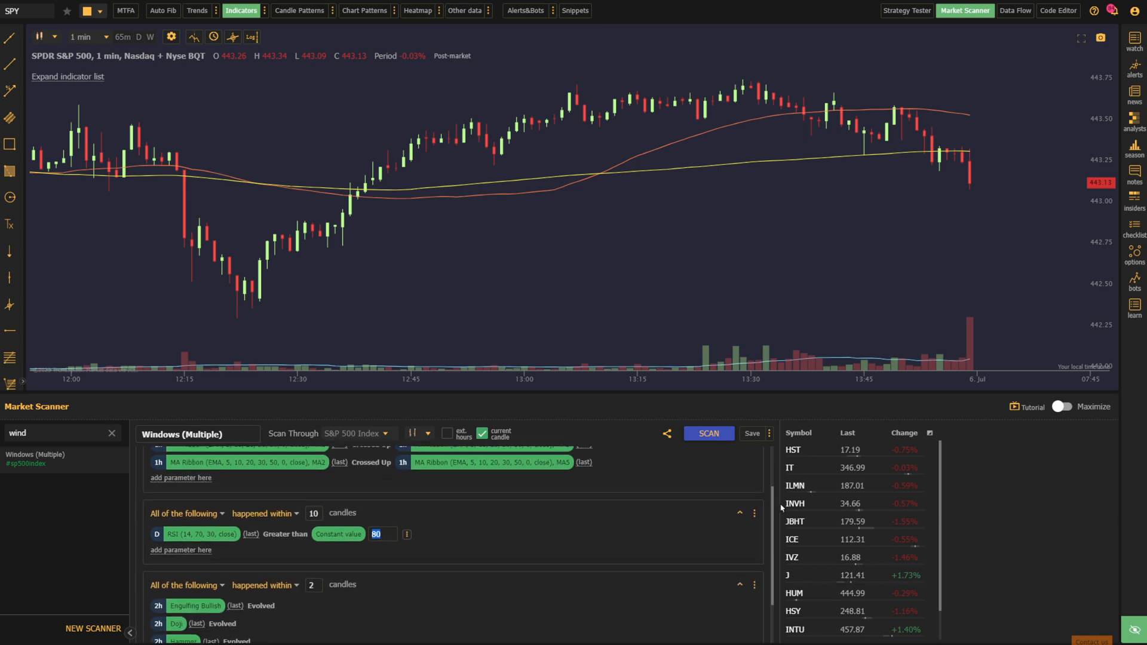
pyautogui.scroll(-3)
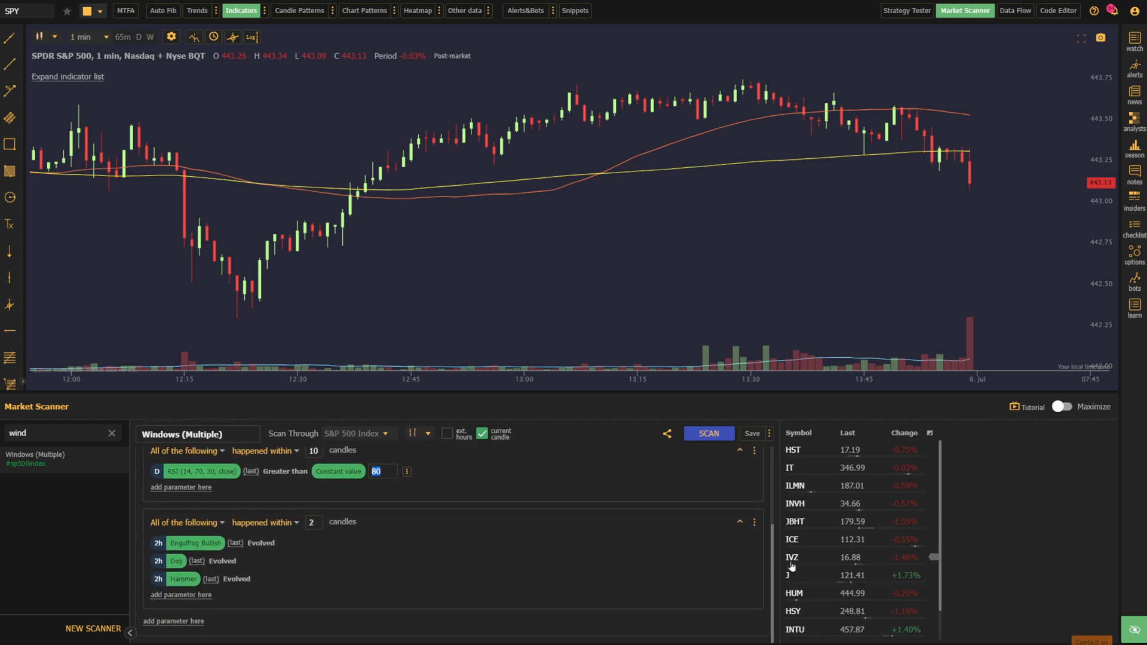
pyautogui.moveTo(974, 564)
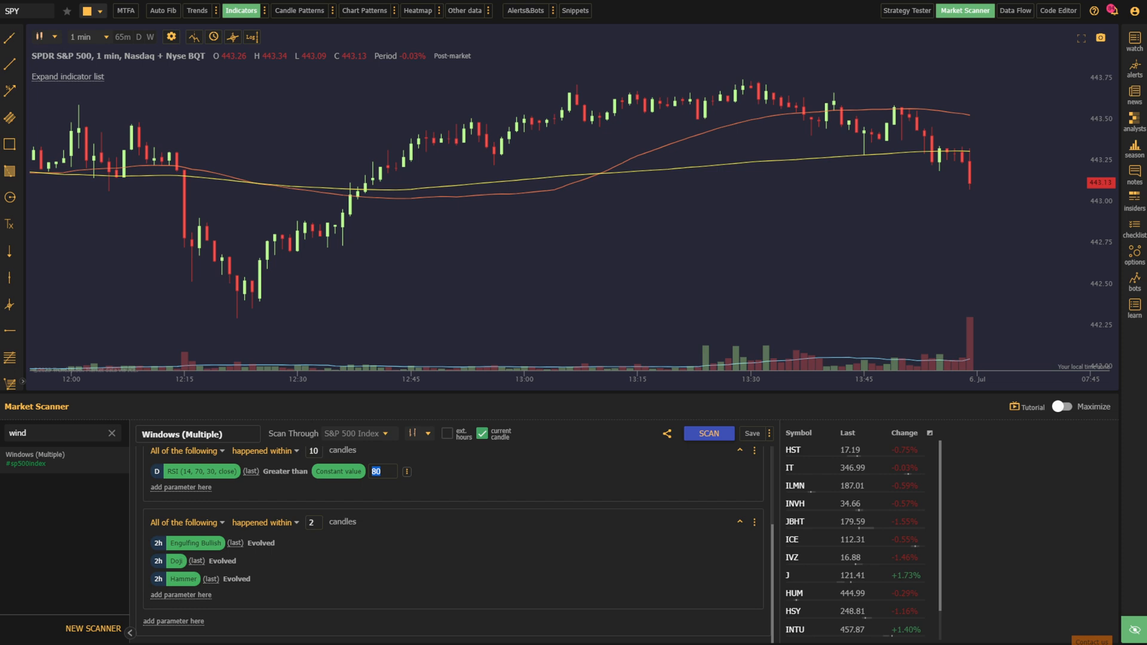
pyautogui.moveTo(1081, 628)
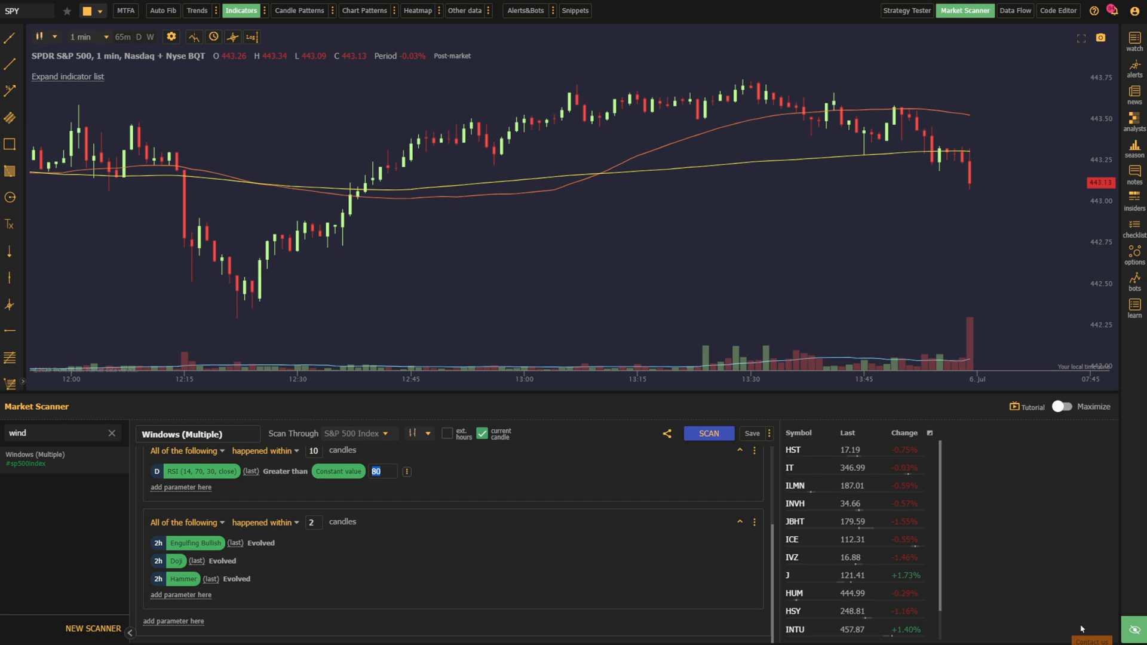
pyautogui.click(1081, 633)
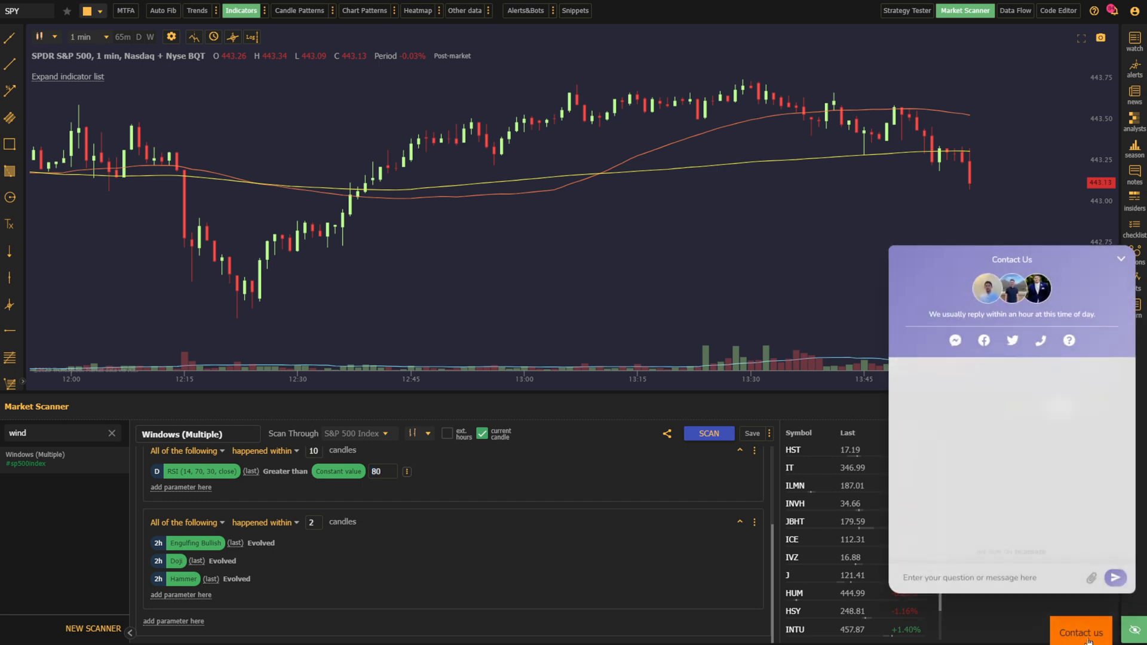